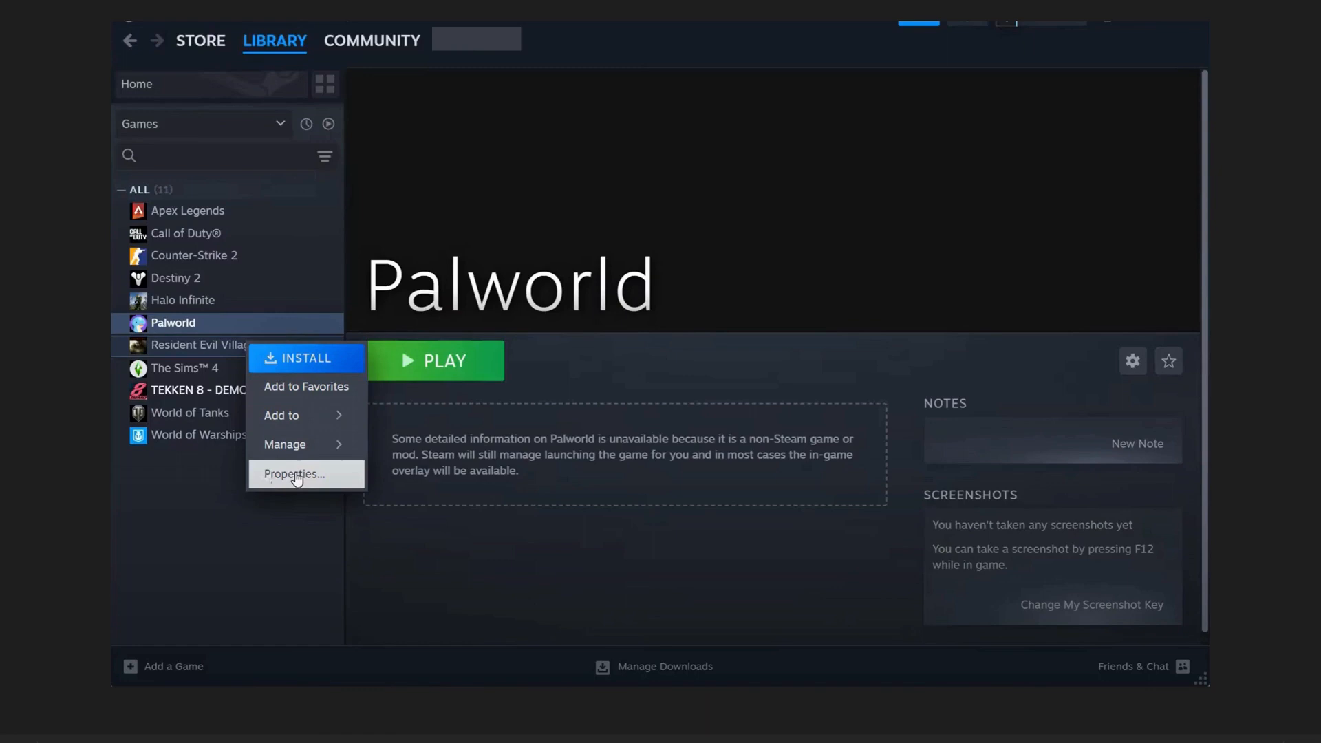
# - Open the game's Properties to set launch options to -dx12
pyautogui.click(295, 474)
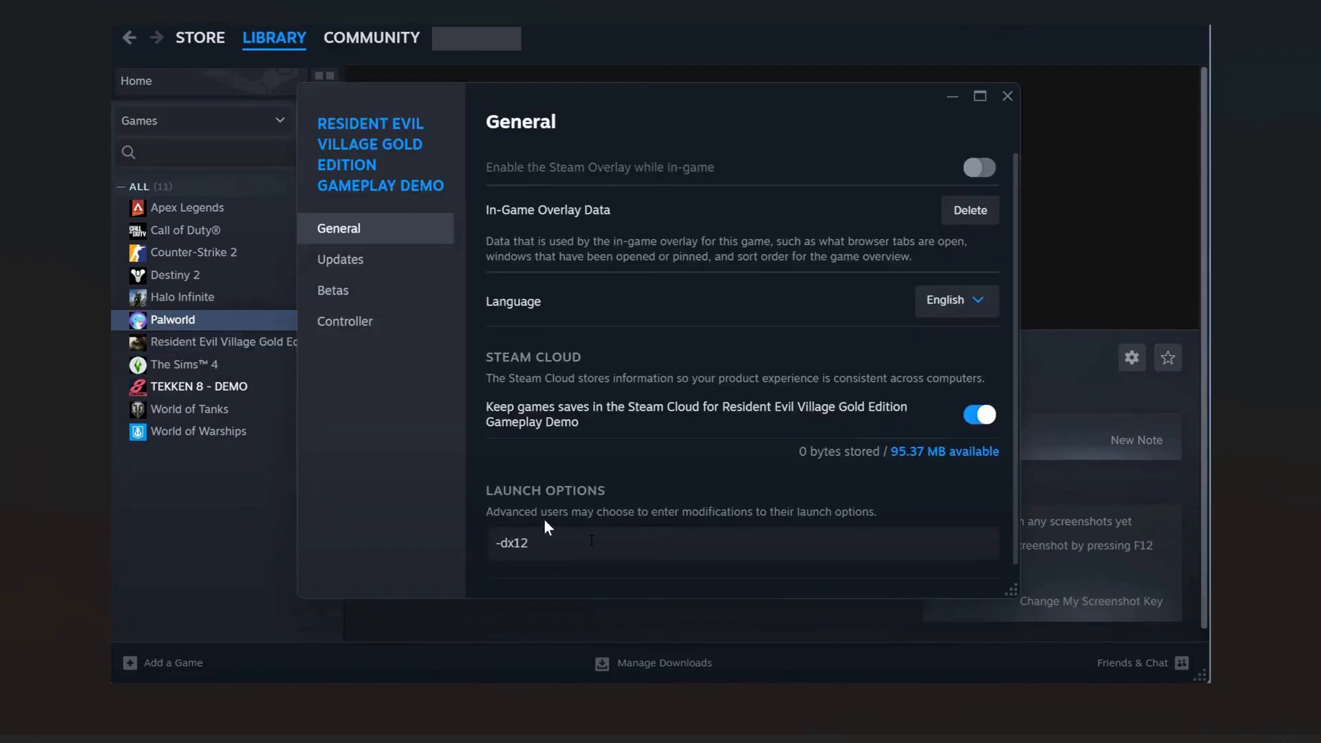
pyautogui.moveTo(504, 582)
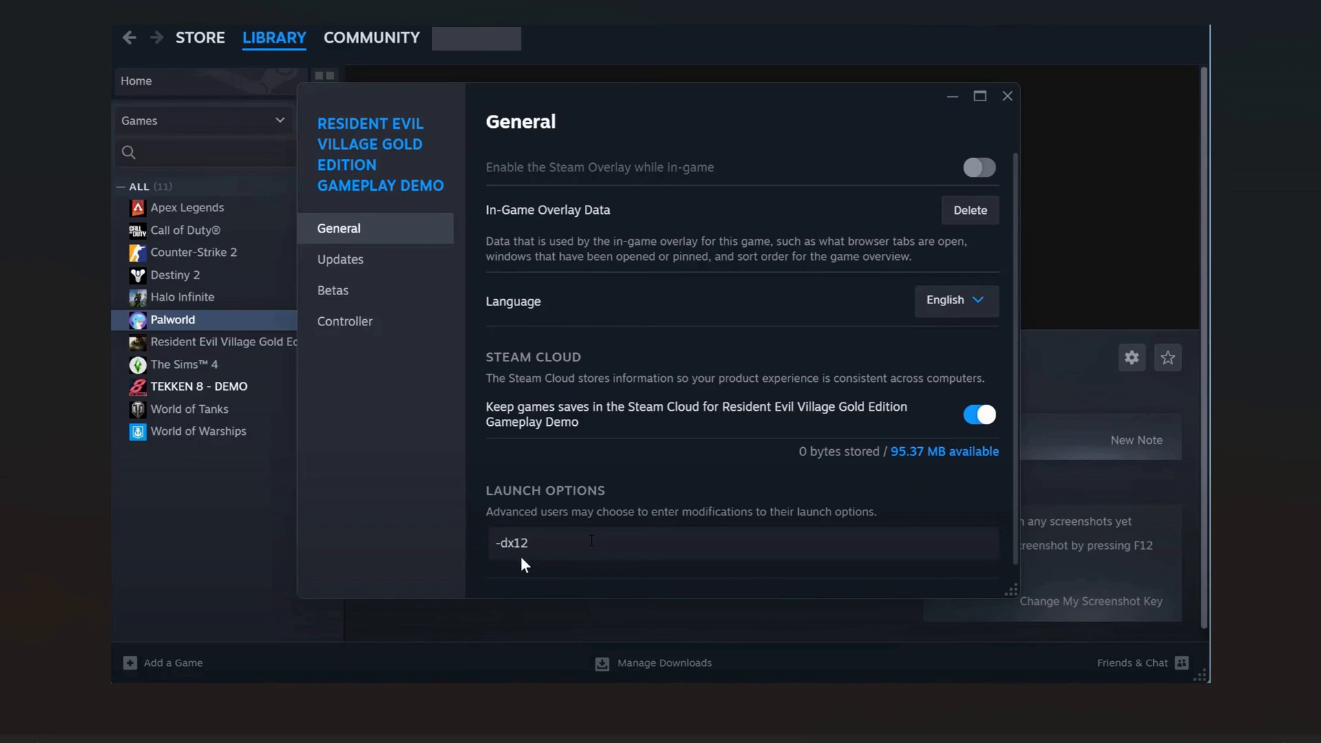
pyautogui.moveTo(520, 571)
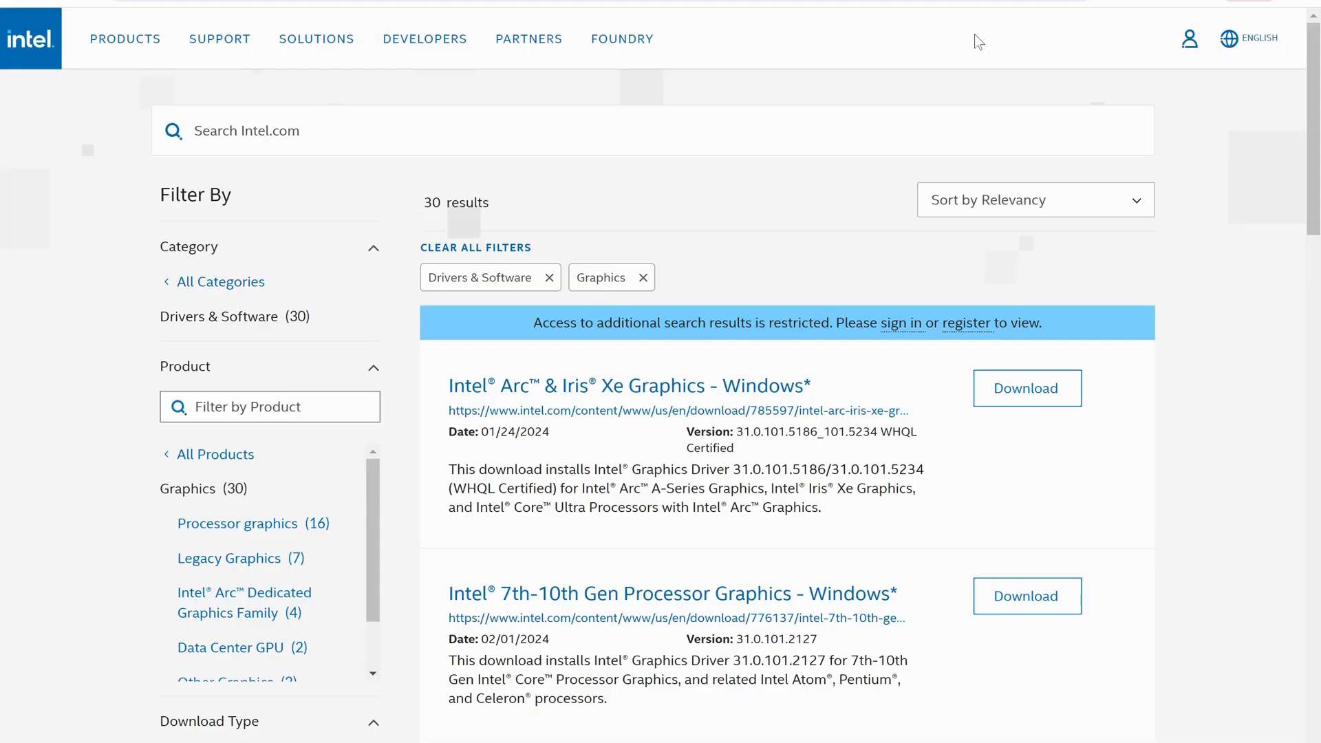
pyautogui.moveTo(1008, 22)
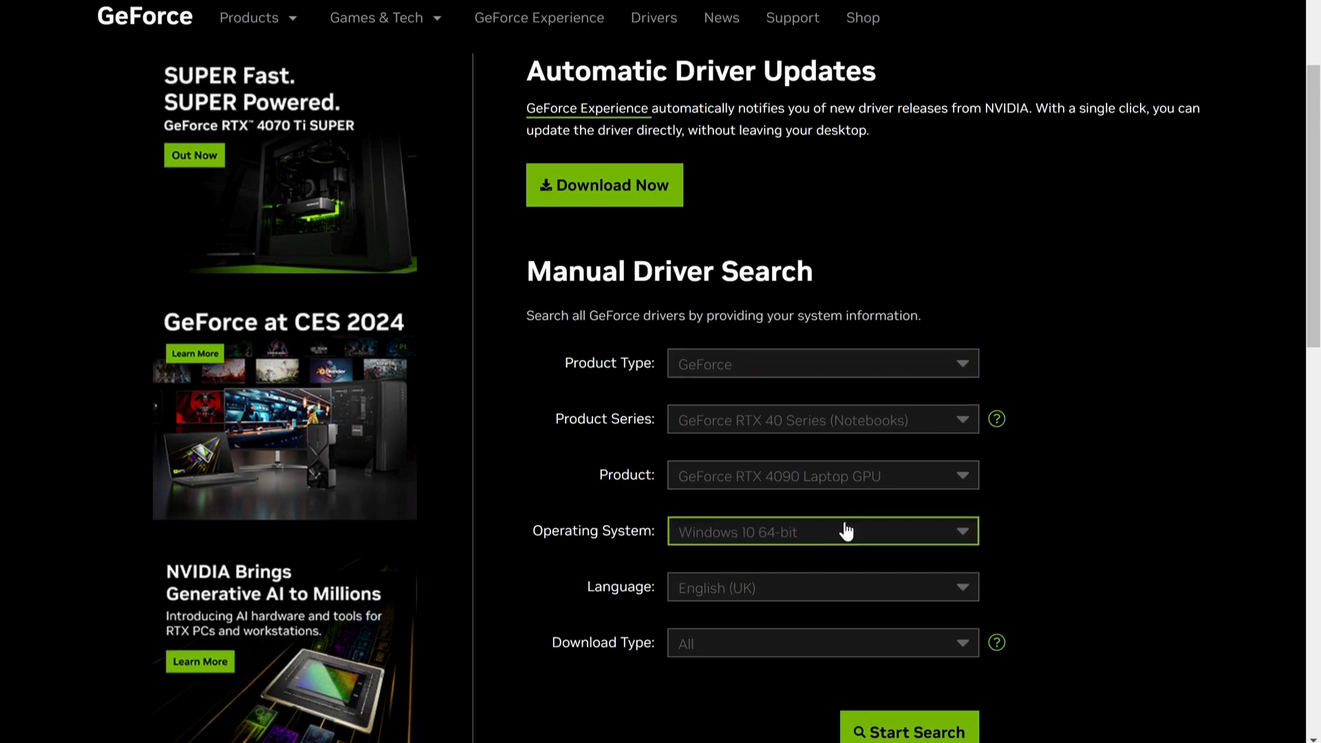
pyautogui.moveTo(793, 454)
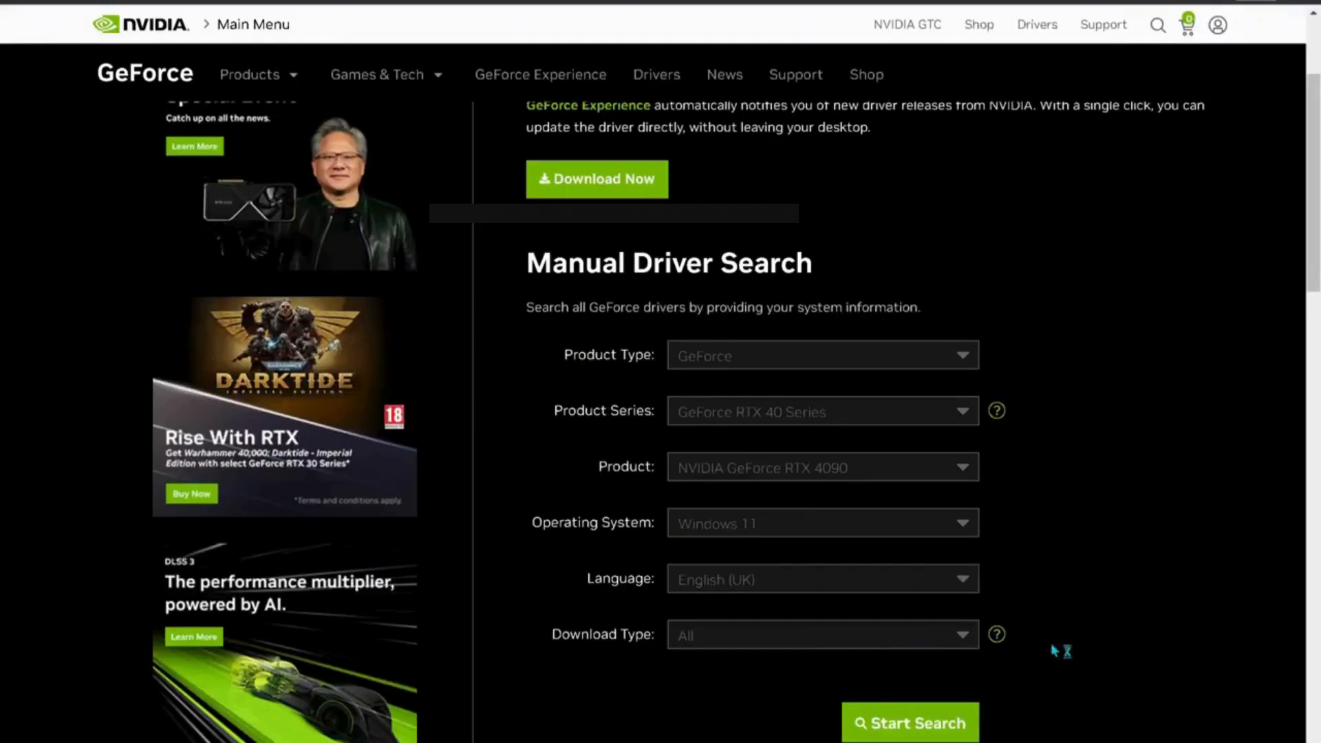
# - Run the NVIDIA manual driver search for RTX 4090 on Windows 11 and review results
pyautogui.click(914, 721)
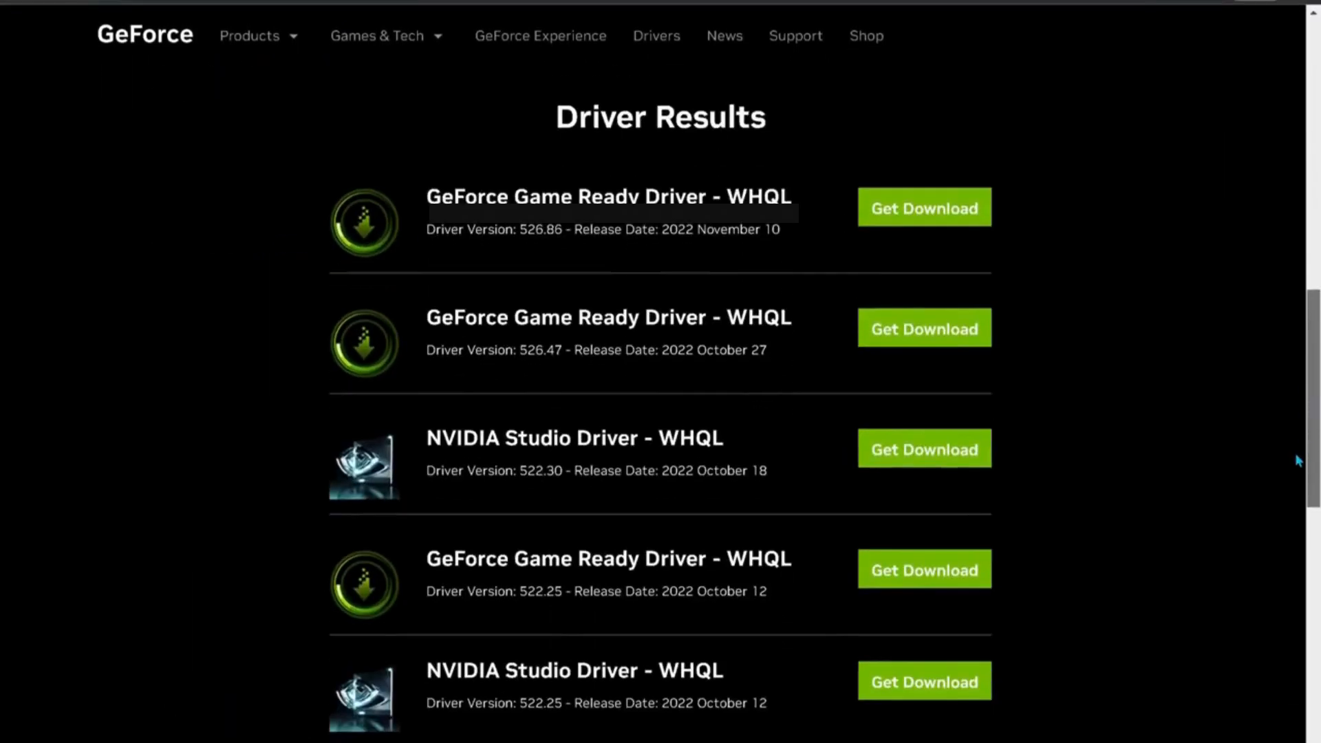
pyautogui.scroll(-3)
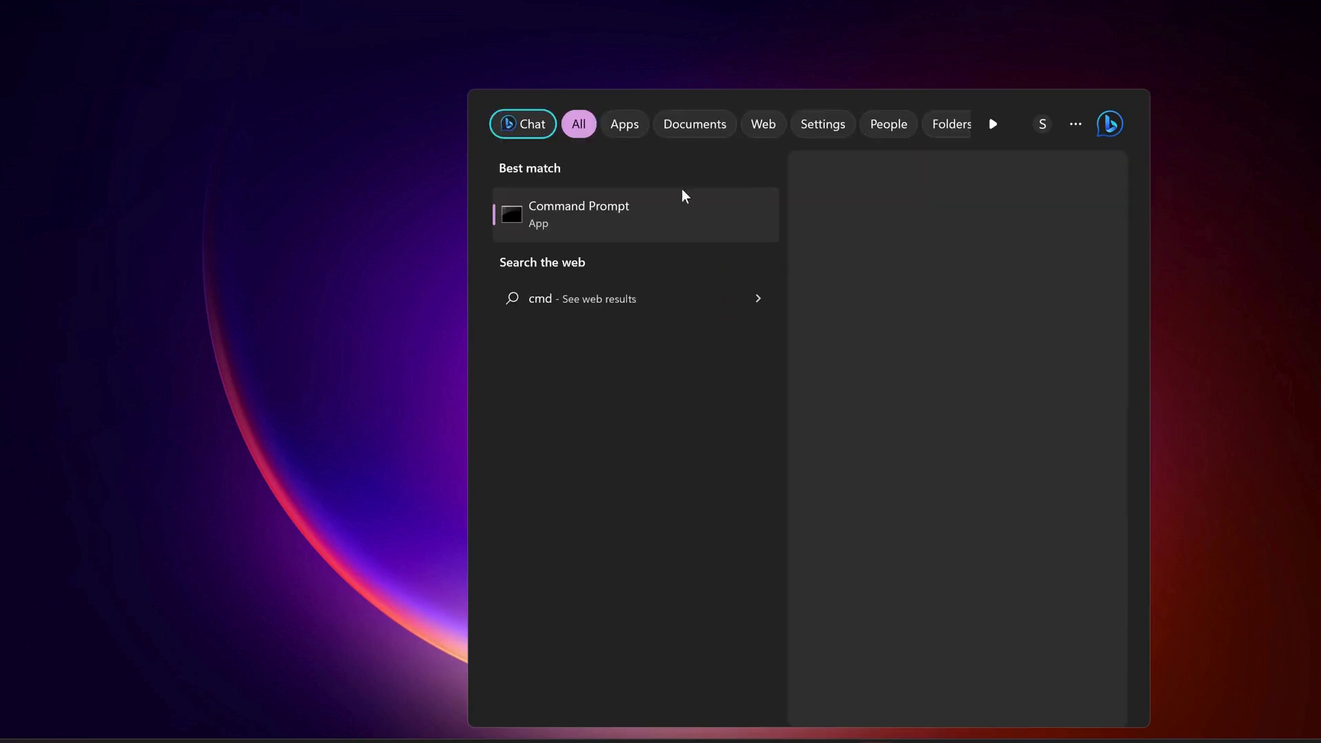
pyautogui.moveTo(815, 366)
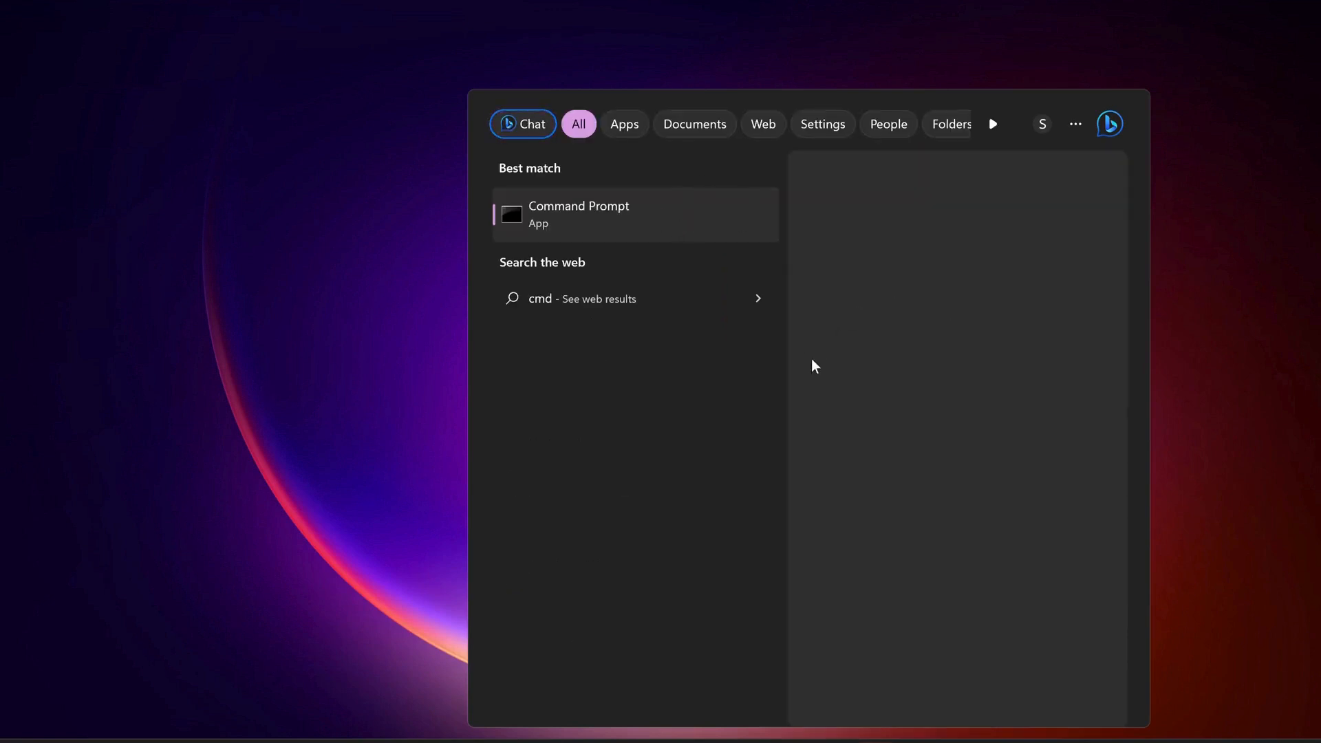
# - Launch Command Prompt with Run as administrator from Windows Search
pyautogui.click(578, 213)
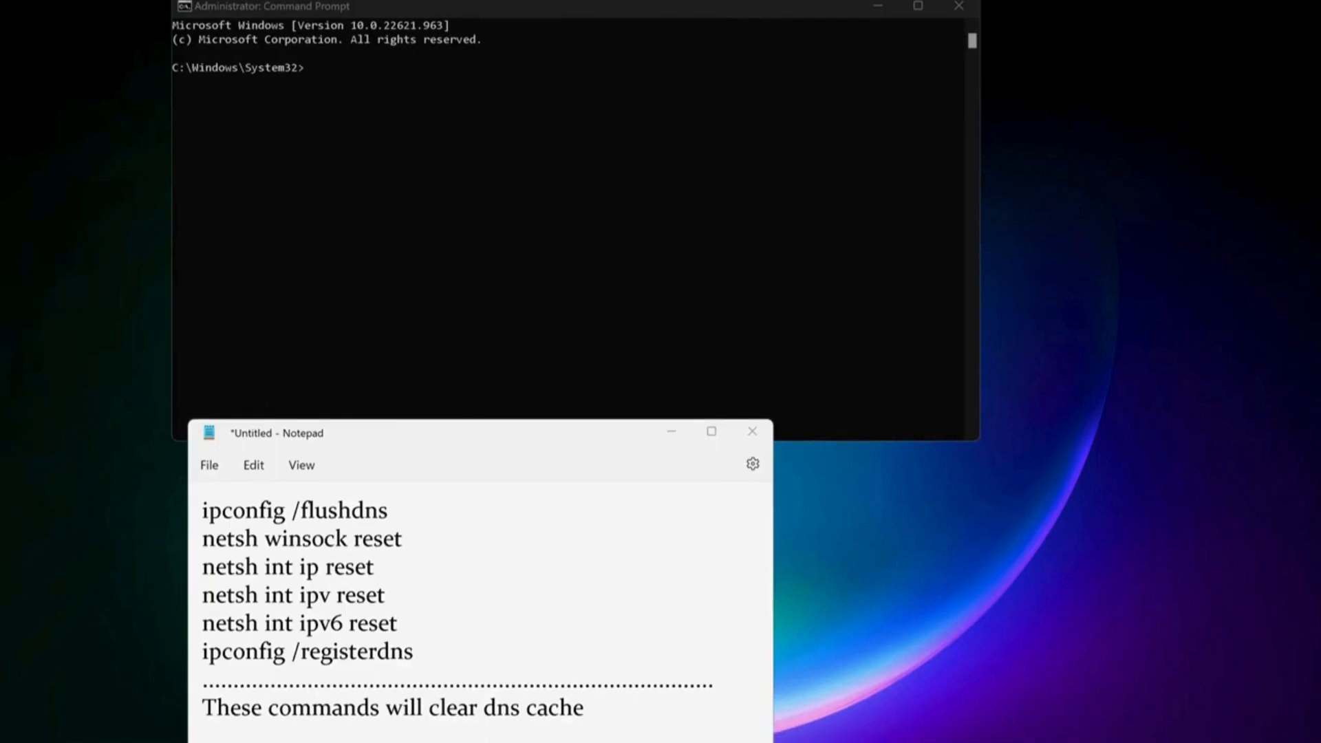
# - Run ipconfig /flushdns and netsh winsock reset in the admin Command Prompt
pyautogui.doubleClick(245, 511)
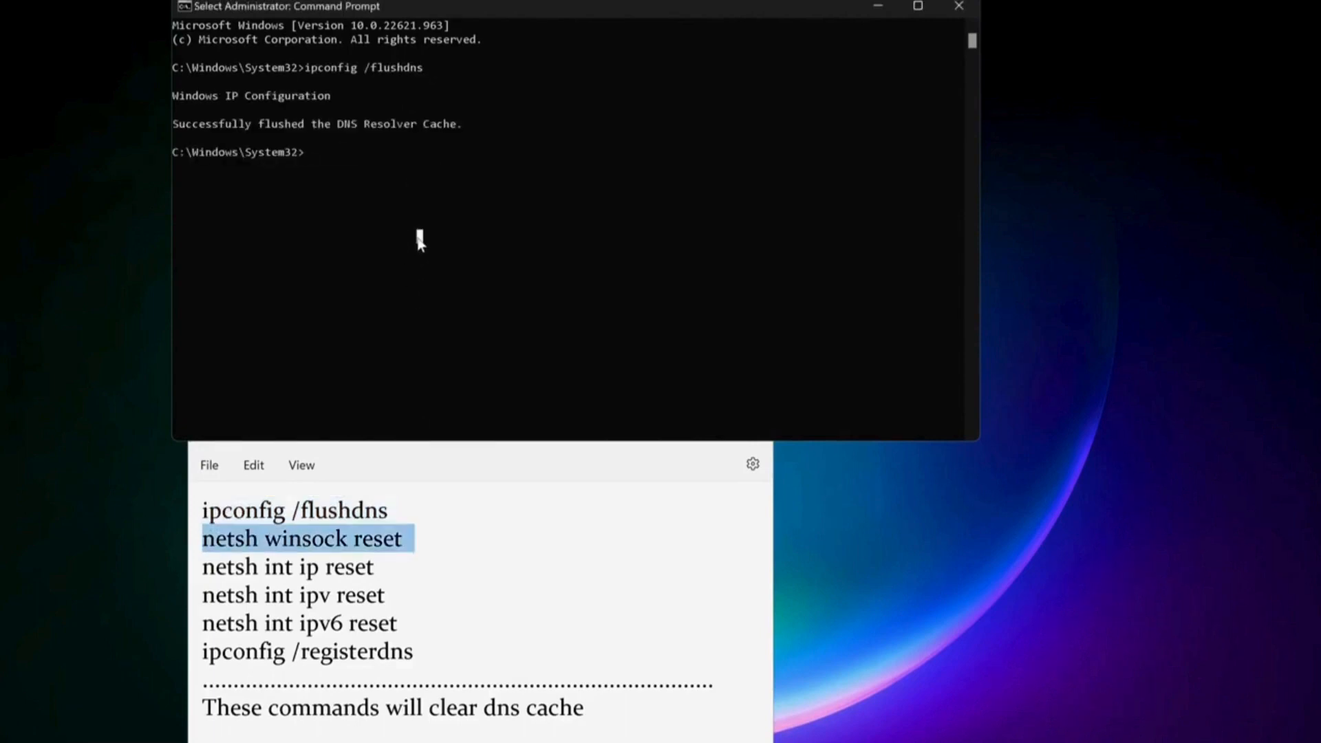
pyautogui.write('netsh winsock reset')
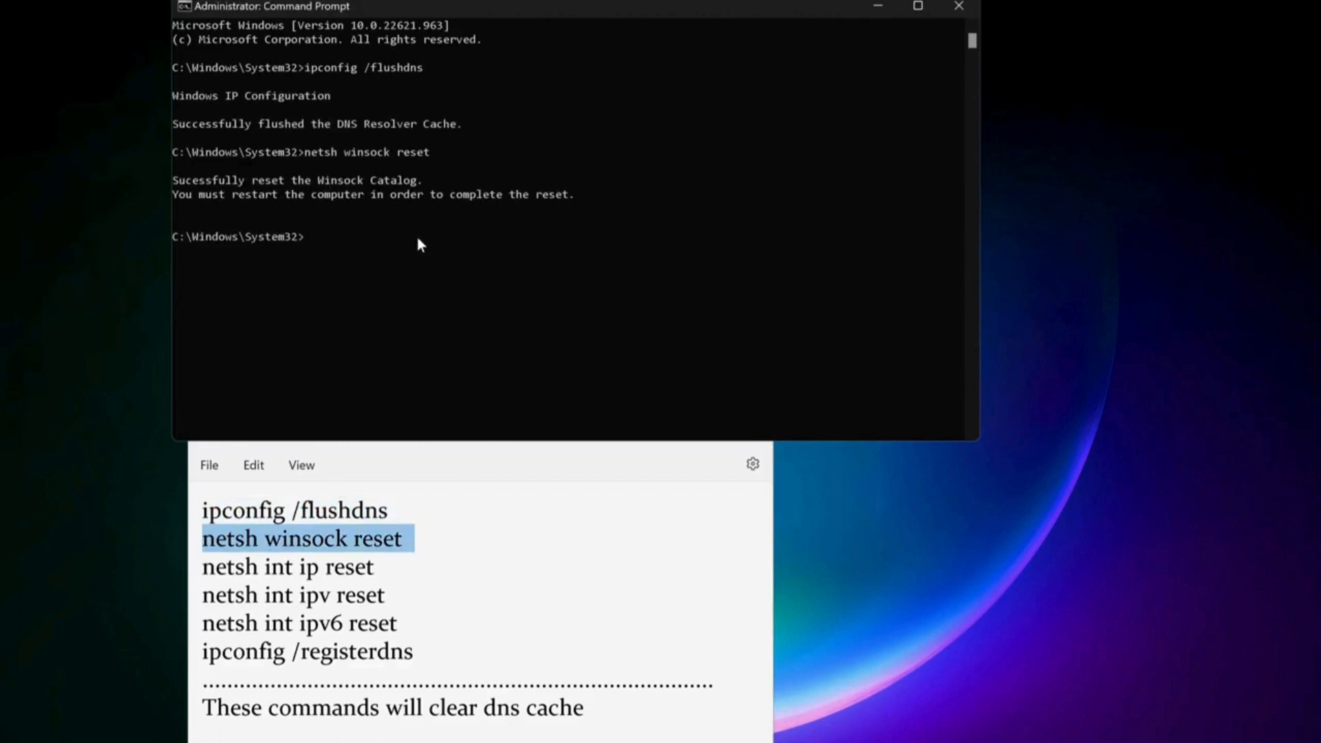